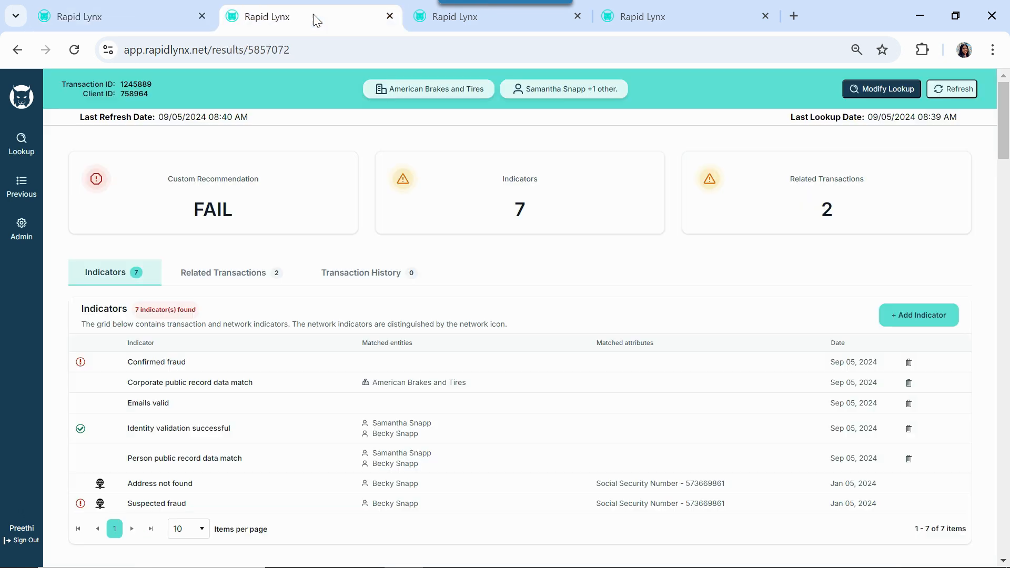
mouse_move(514, 306)
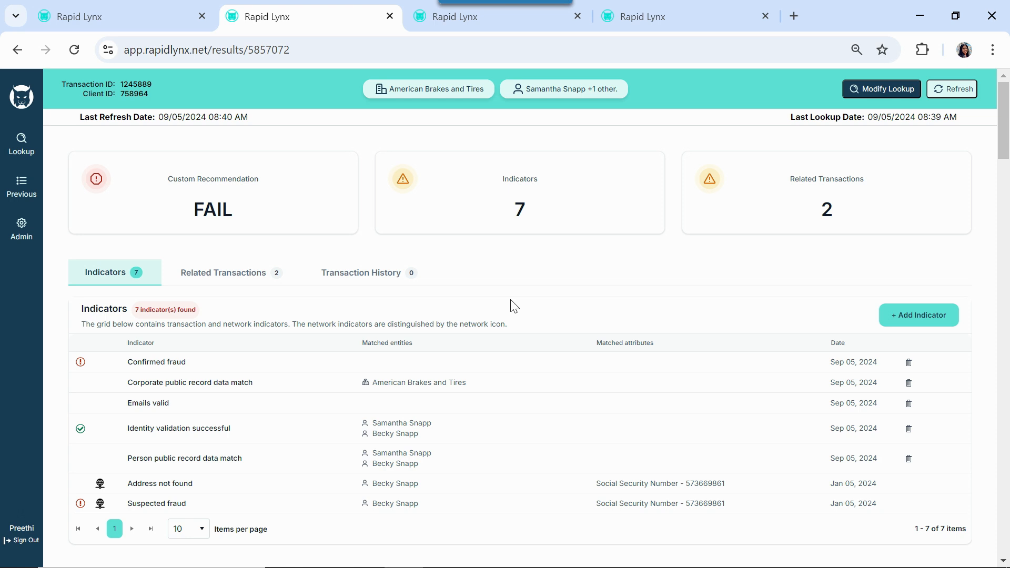
mouse_move(434, 290)
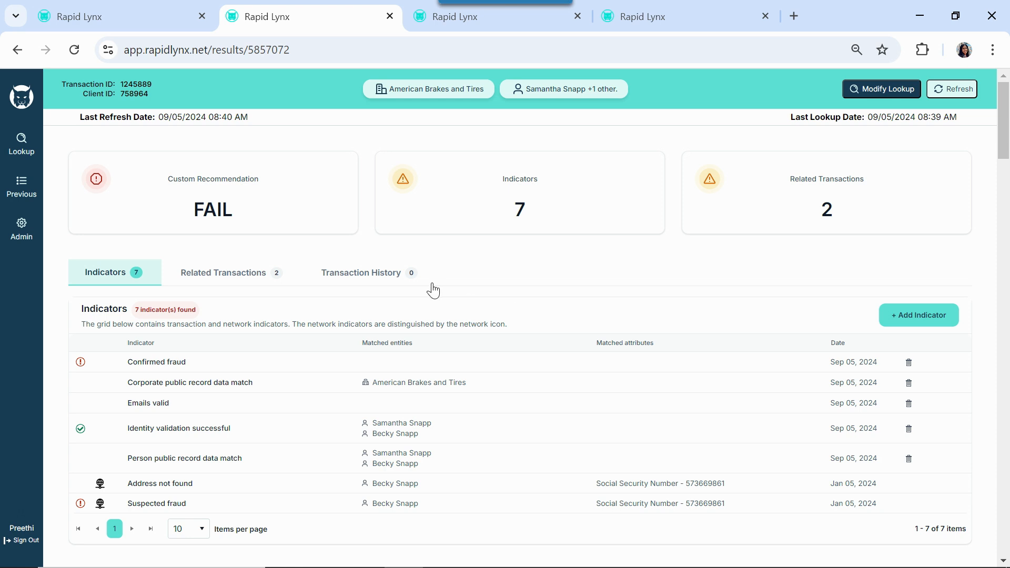
mouse_move(244, 224)
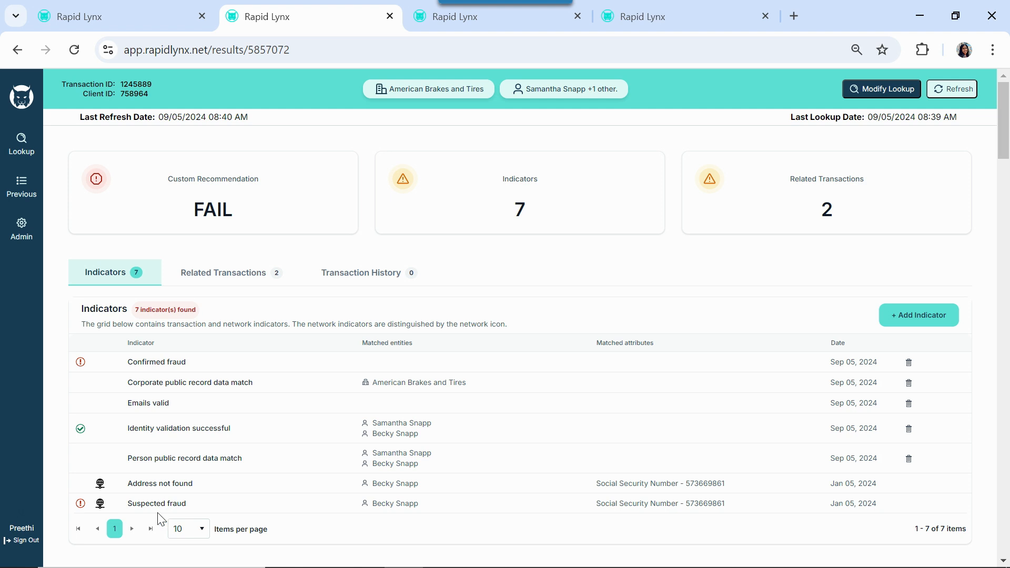
mouse_move(169, 375)
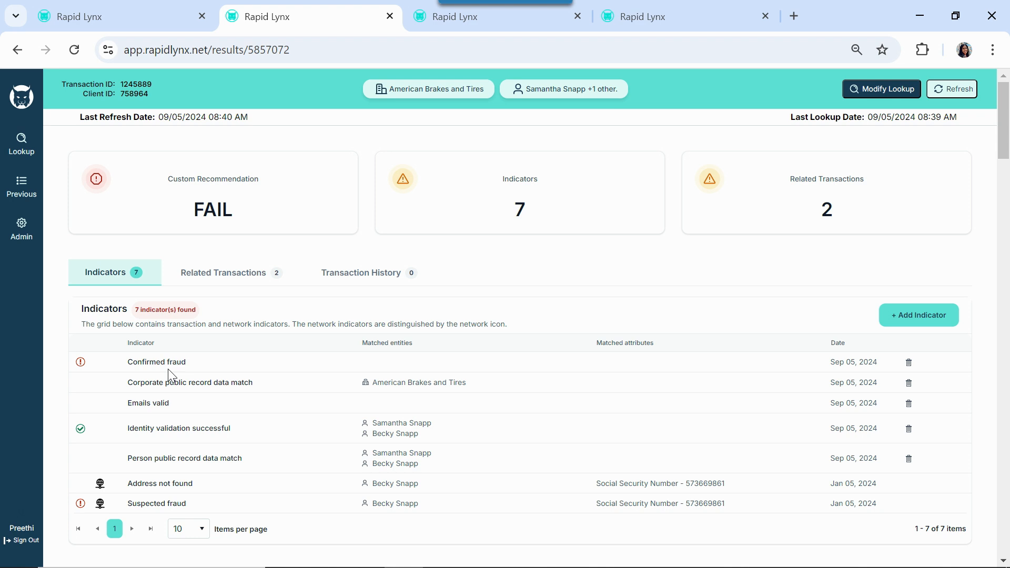
mouse_move(229, 277)
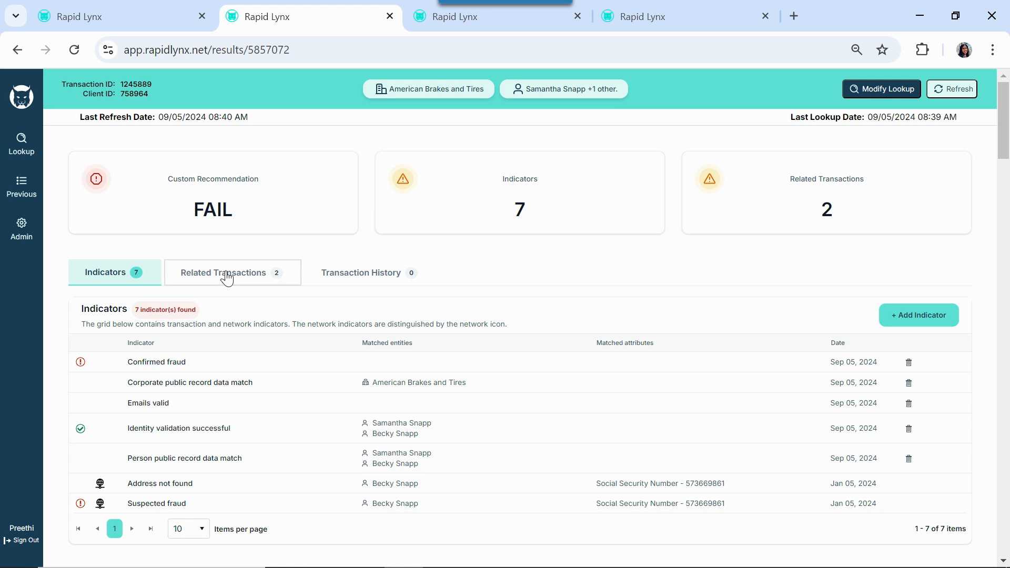
click(224, 272)
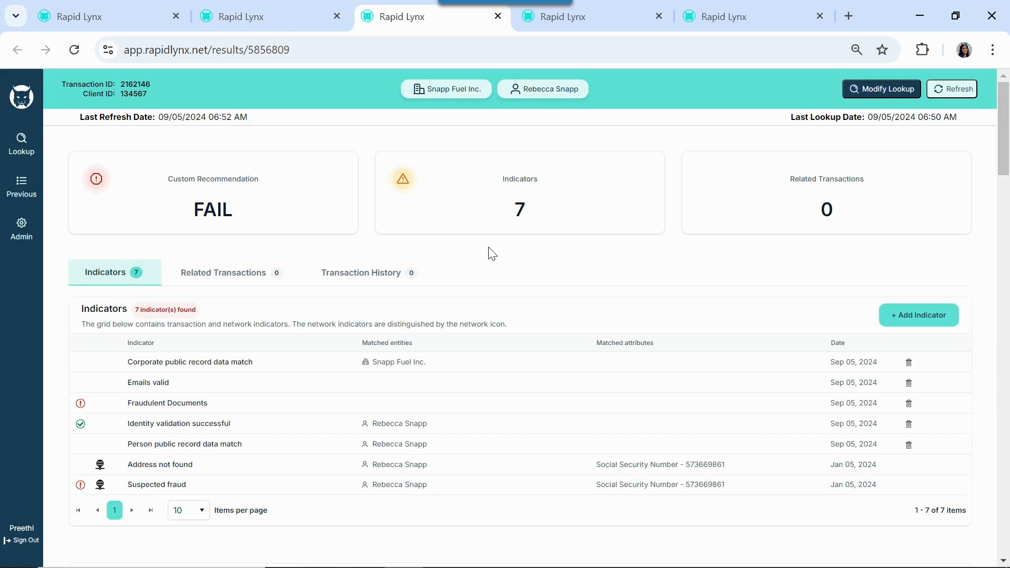
mouse_move(484, 276)
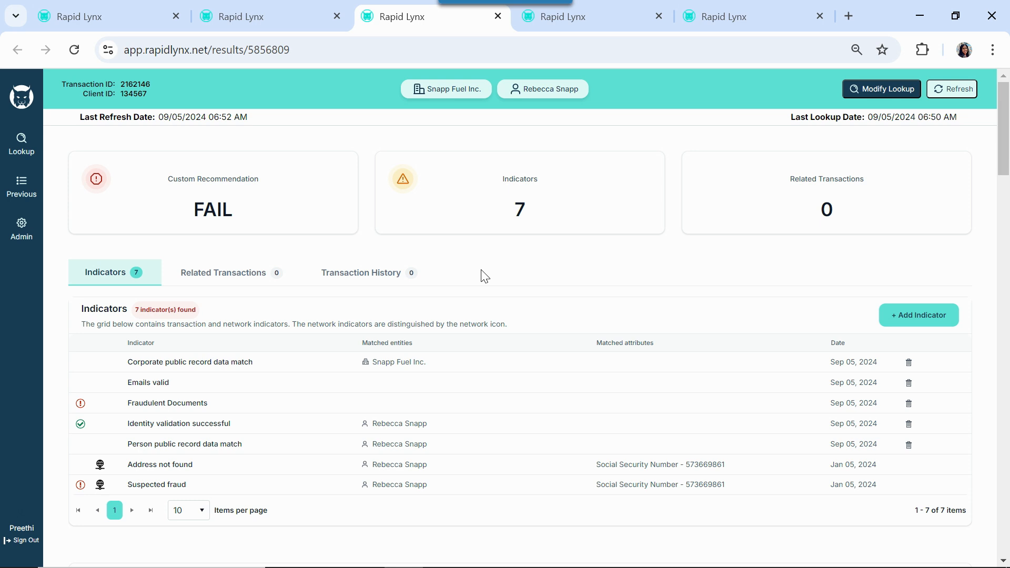
scroll(down, 3)
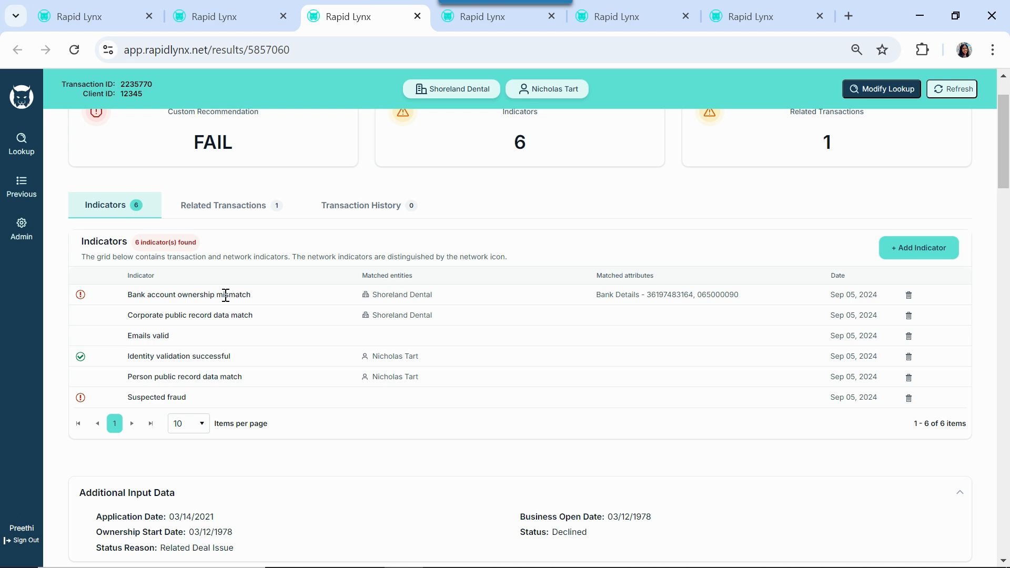
mouse_move(214, 325)
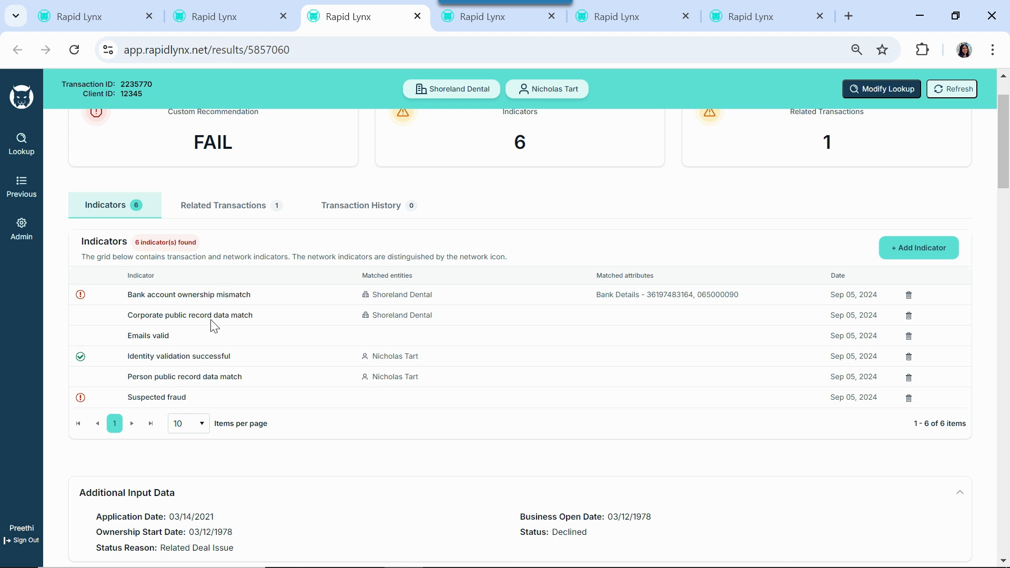
mouse_move(245, 115)
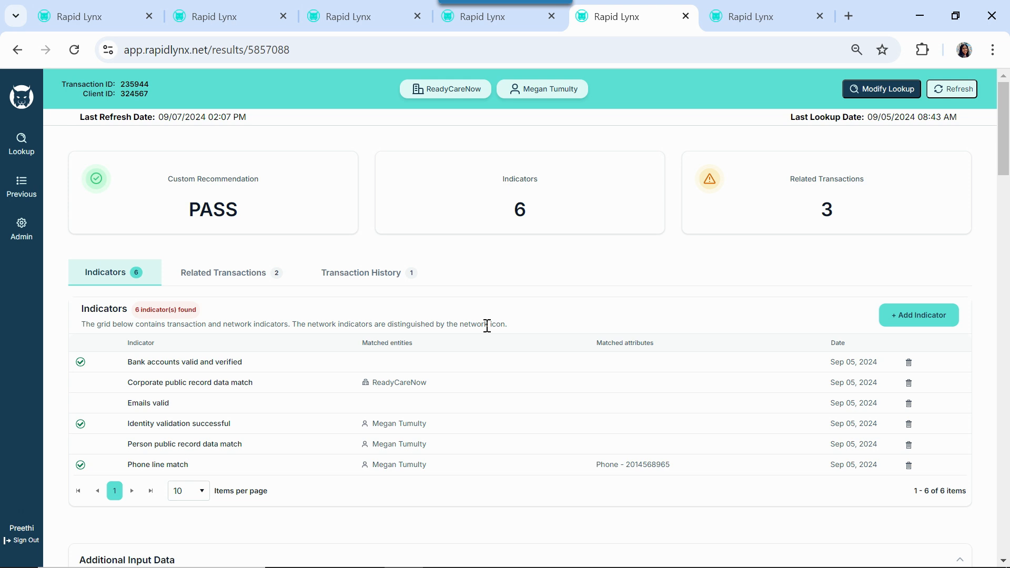
Scroll ReadyCareNow's results, view its one prior history transaction, then its related transactions.
scroll(down, 3)
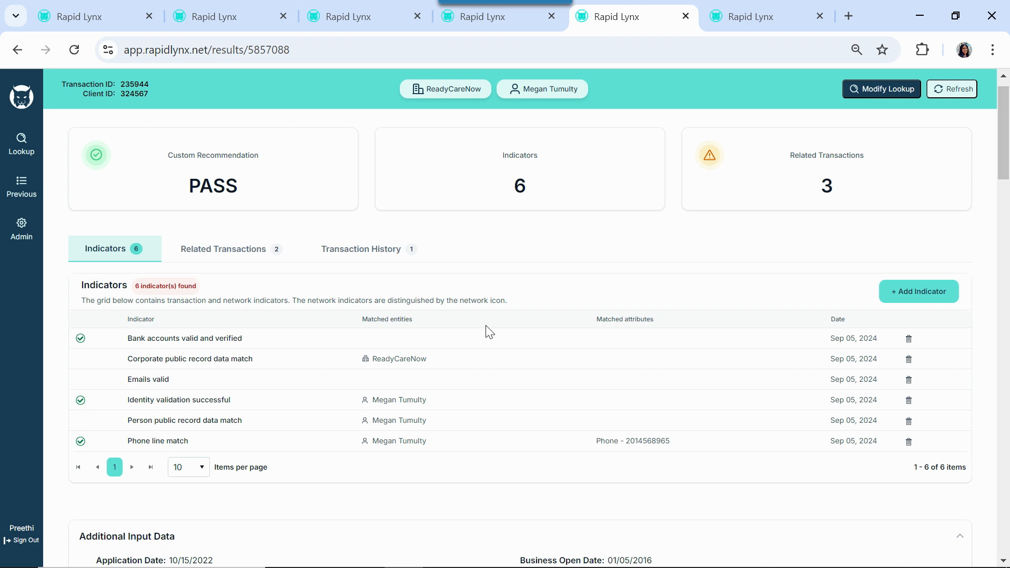
scroll(down, 3)
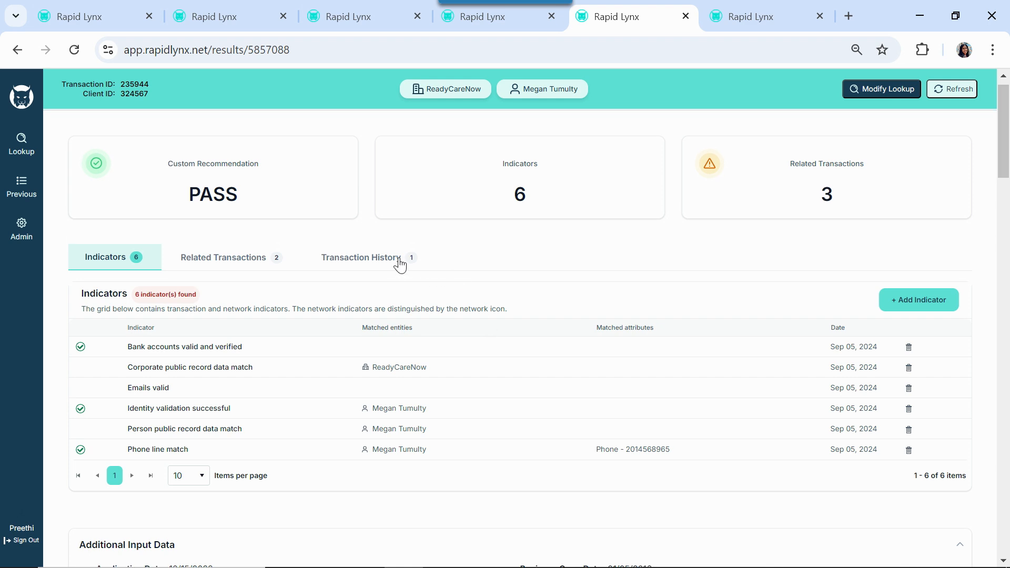
click(361, 257)
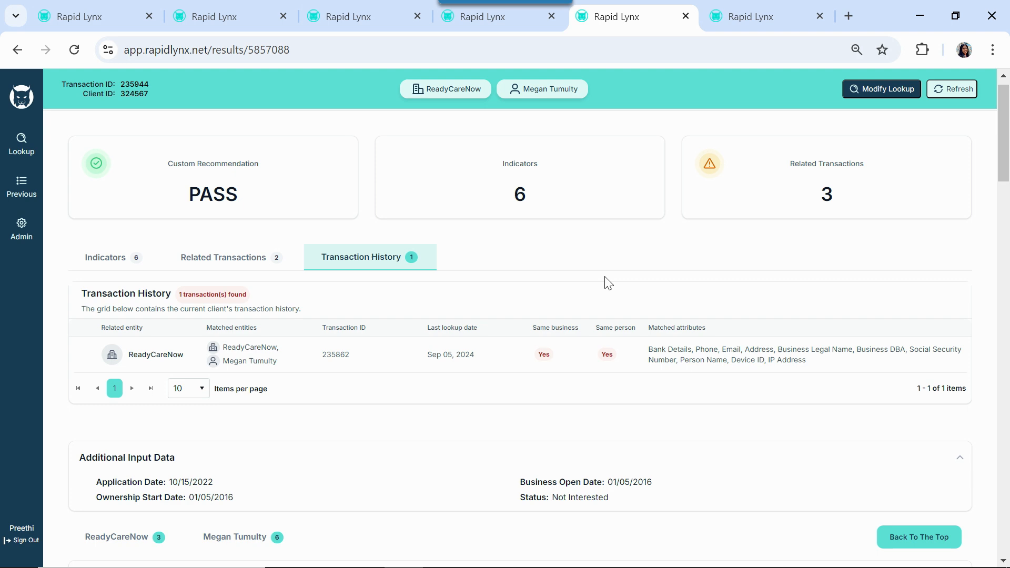
mouse_move(474, 329)
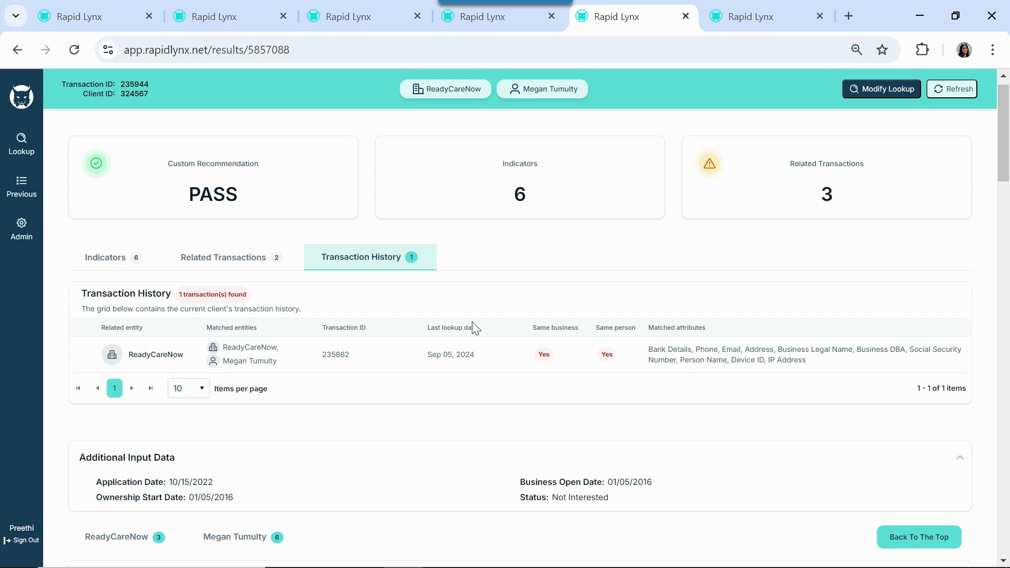
mouse_move(308, 384)
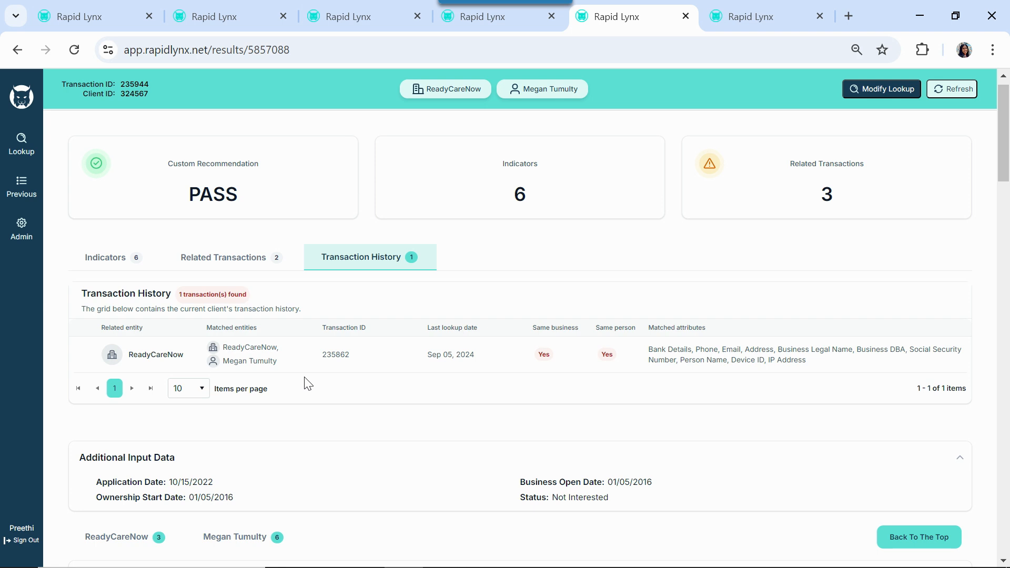
mouse_move(263, 303)
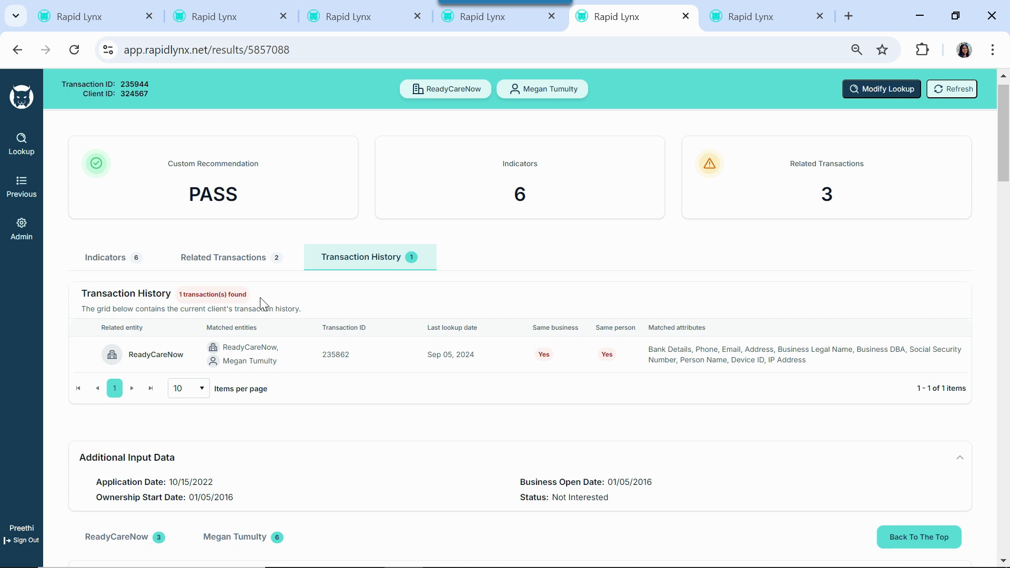
click(223, 257)
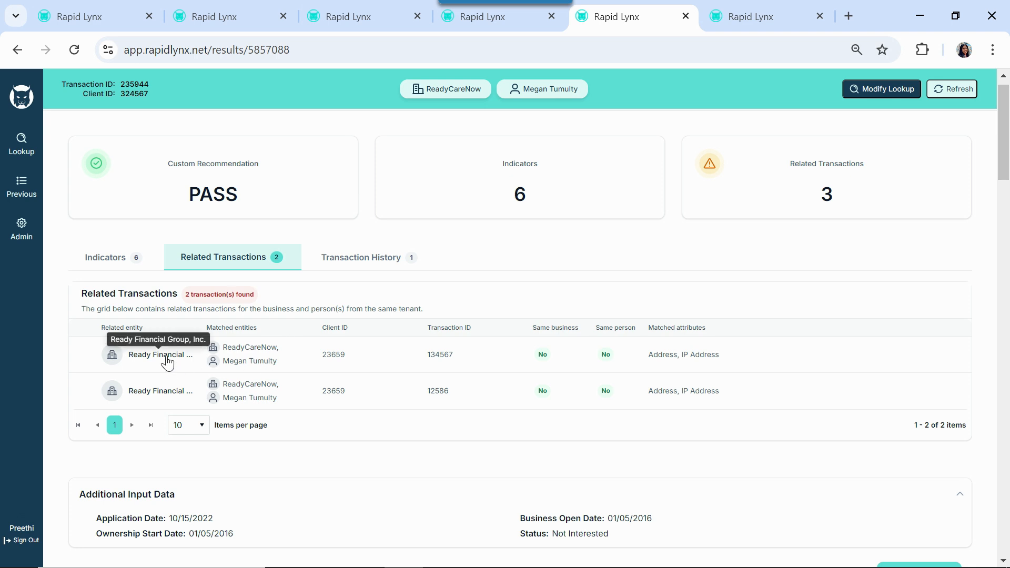
mouse_move(675, 361)
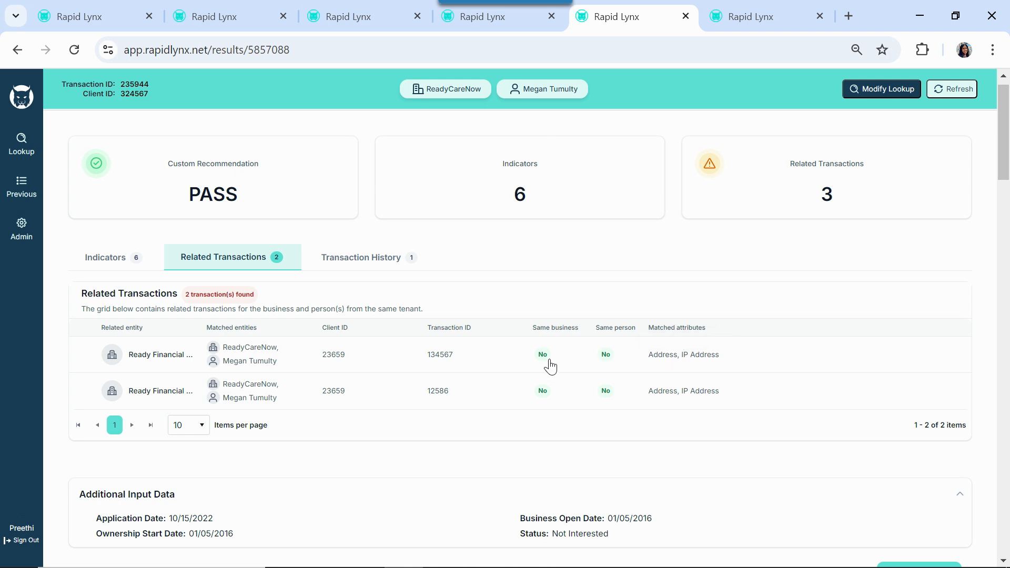
mouse_move(614, 372)
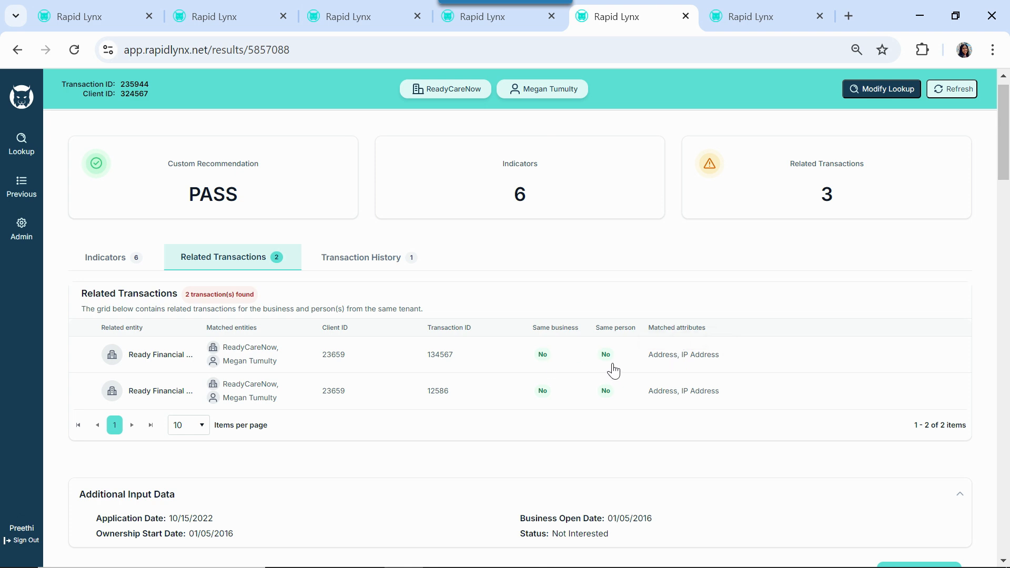
mouse_move(558, 372)
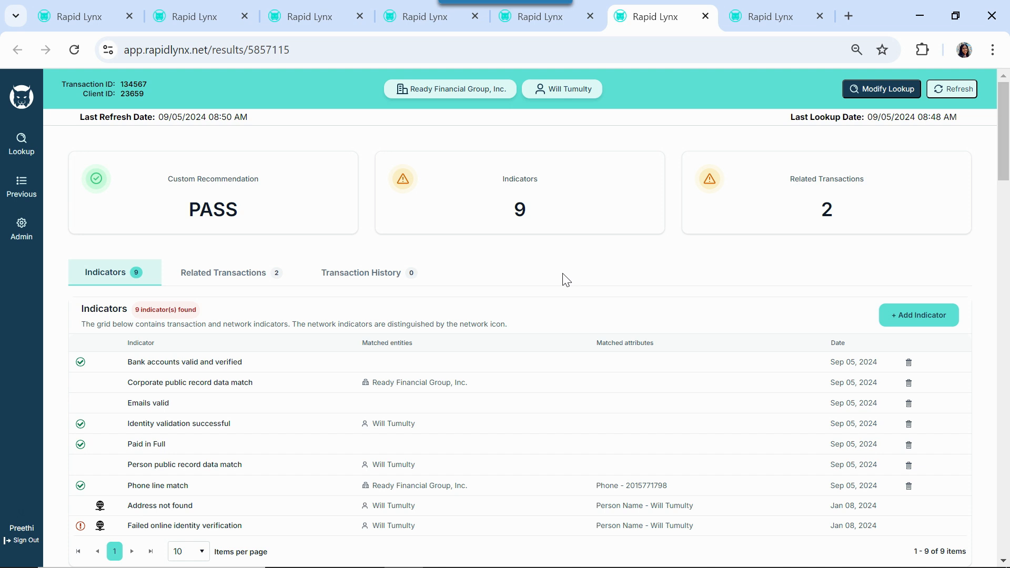
click(770, 16)
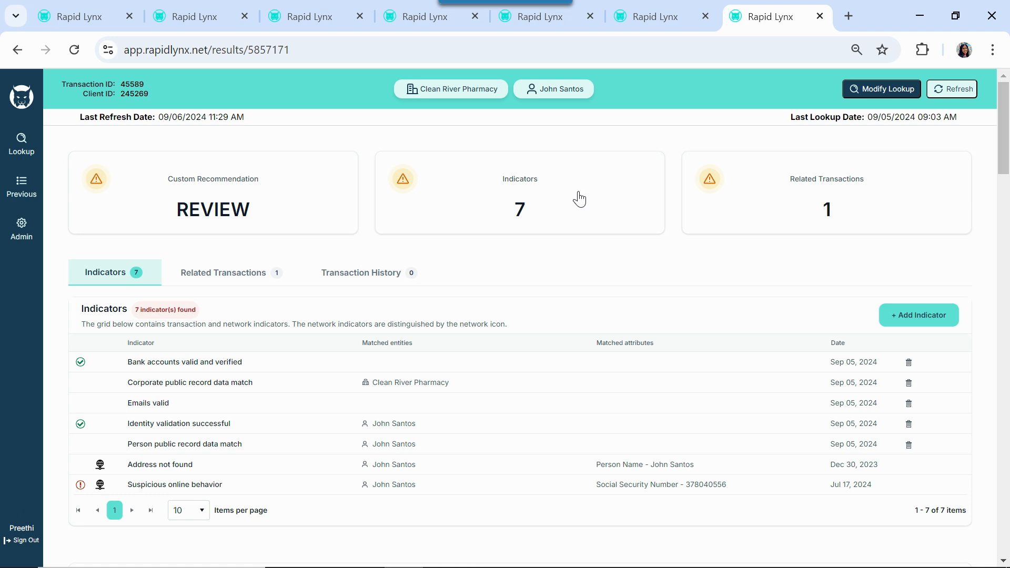
mouse_move(521, 249)
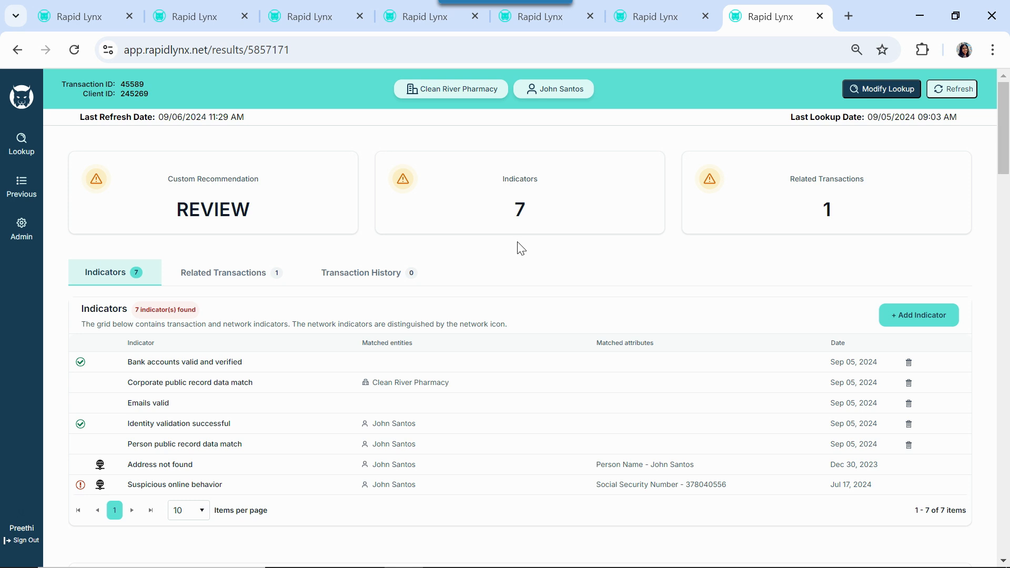
mouse_move(241, 296)
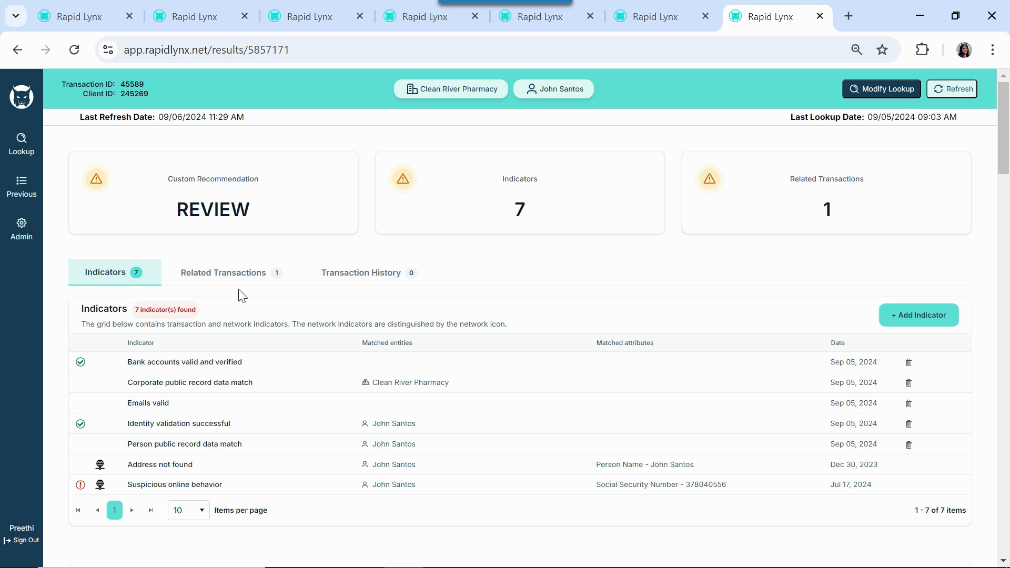
mouse_move(287, 368)
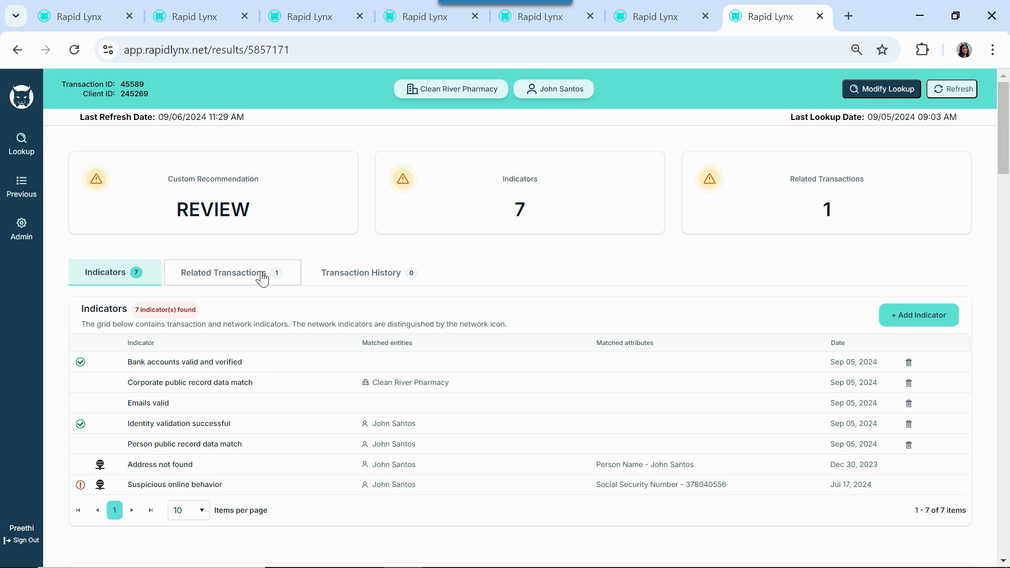
Show Clean River Pharmacy's related transactions, listing the Quality Data match.
click(223, 272)
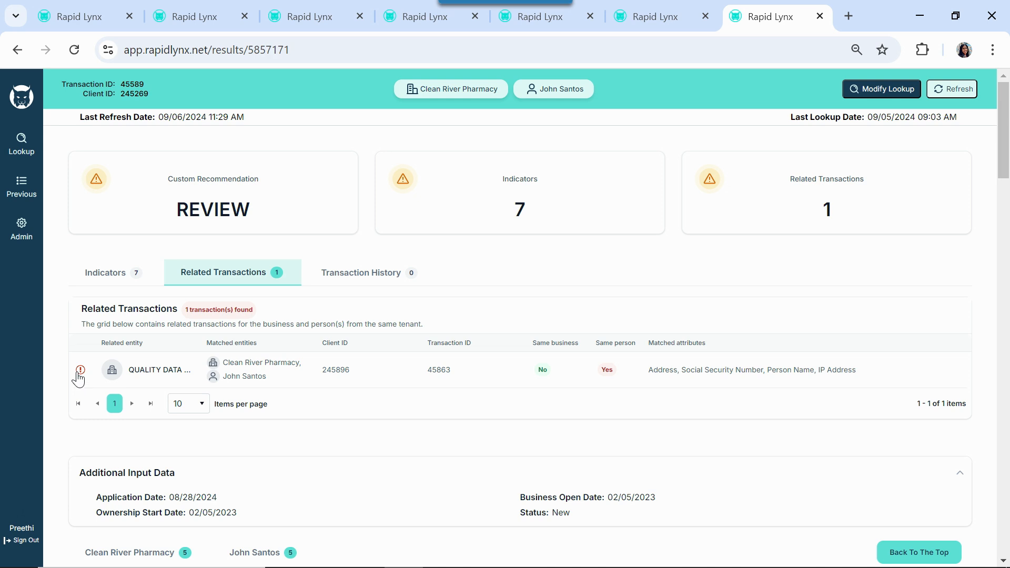
mouse_move(80, 370)
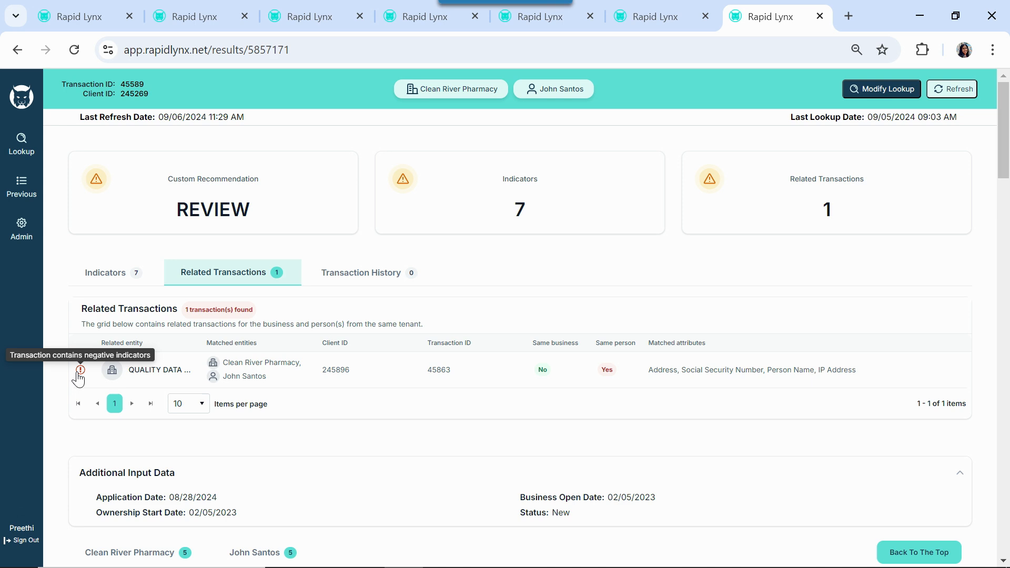
mouse_move(400, 373)
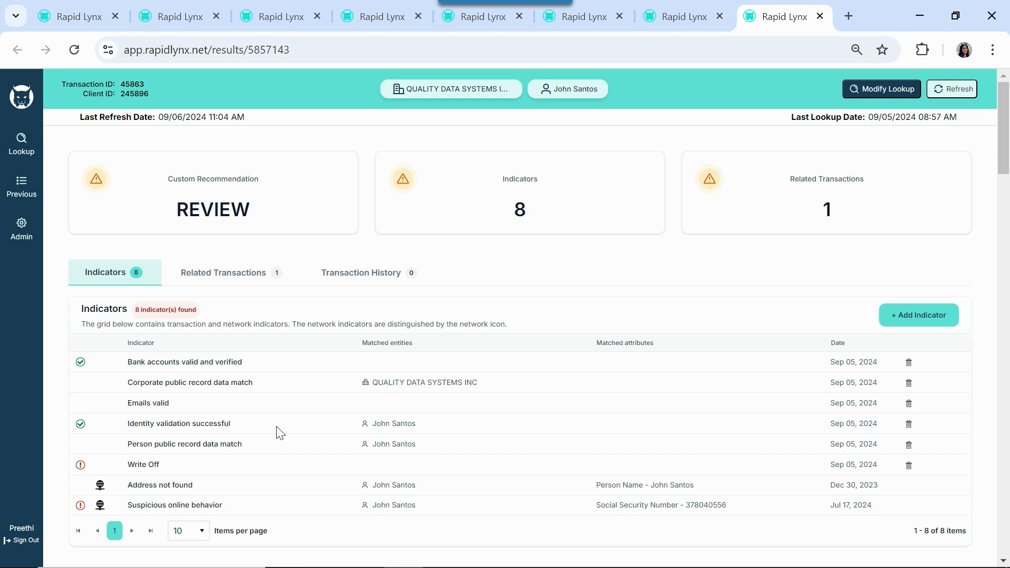
scroll(down, 3)
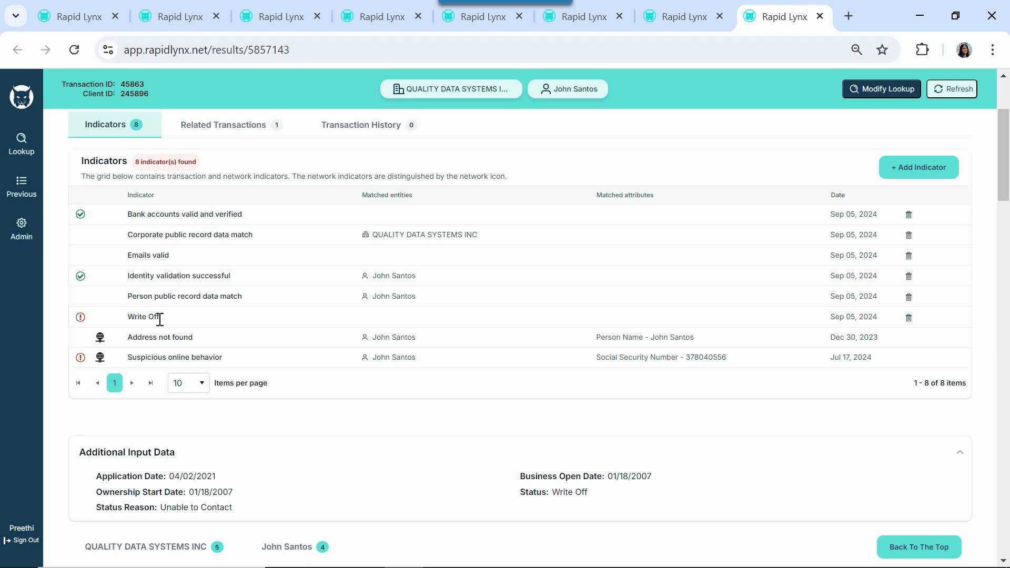
mouse_move(201, 223)
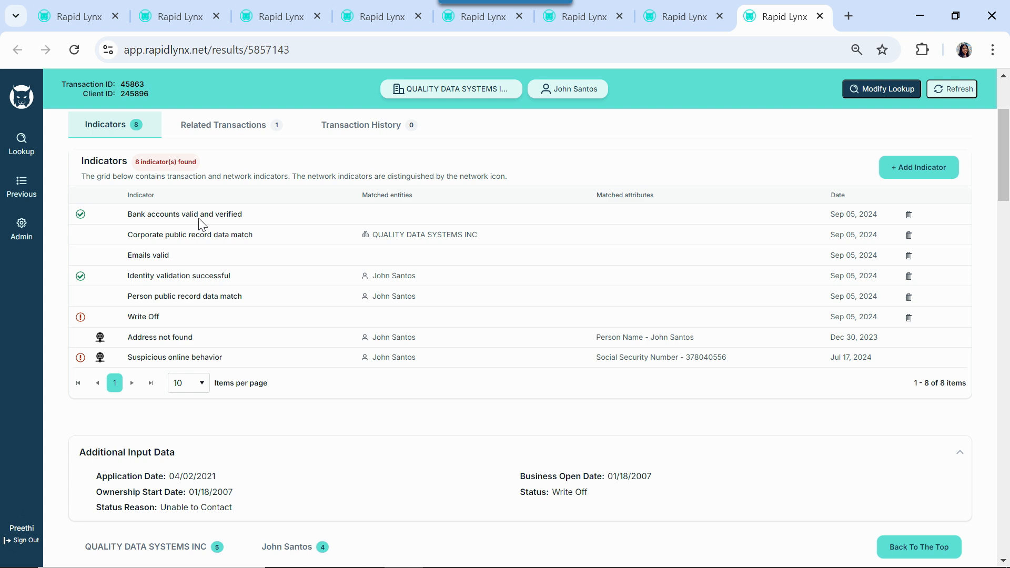
mouse_move(21, 187)
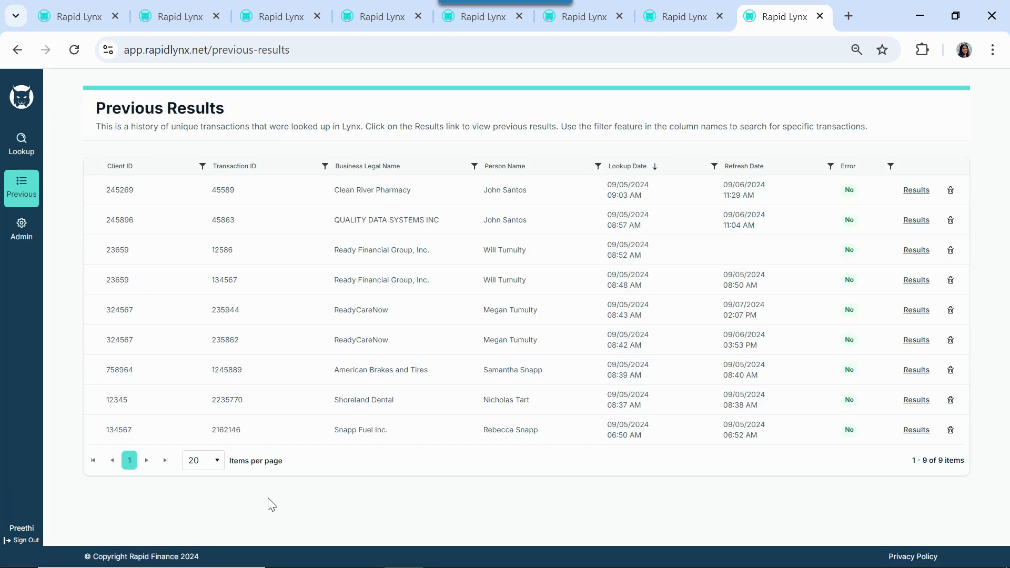
mouse_move(309, 536)
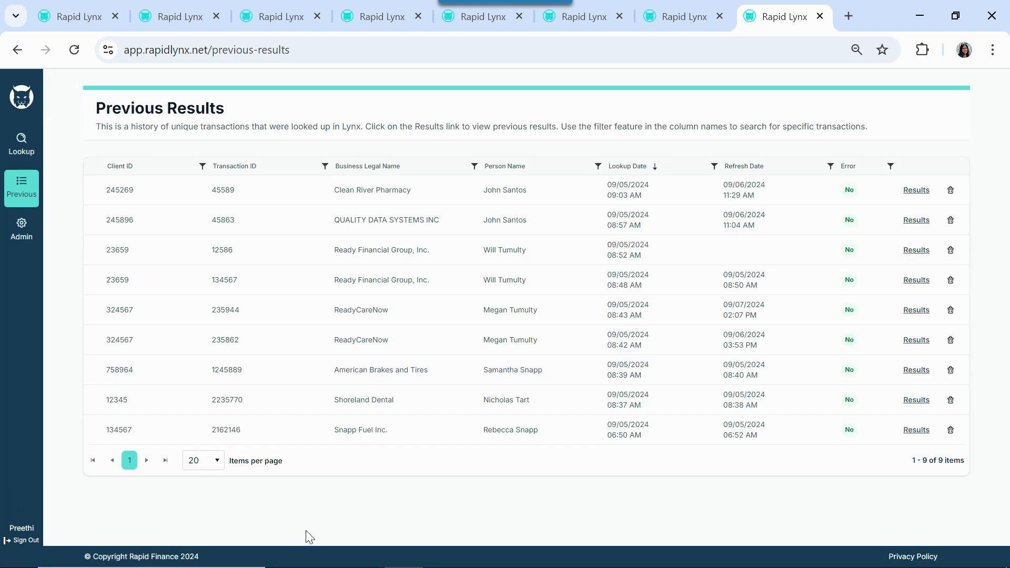